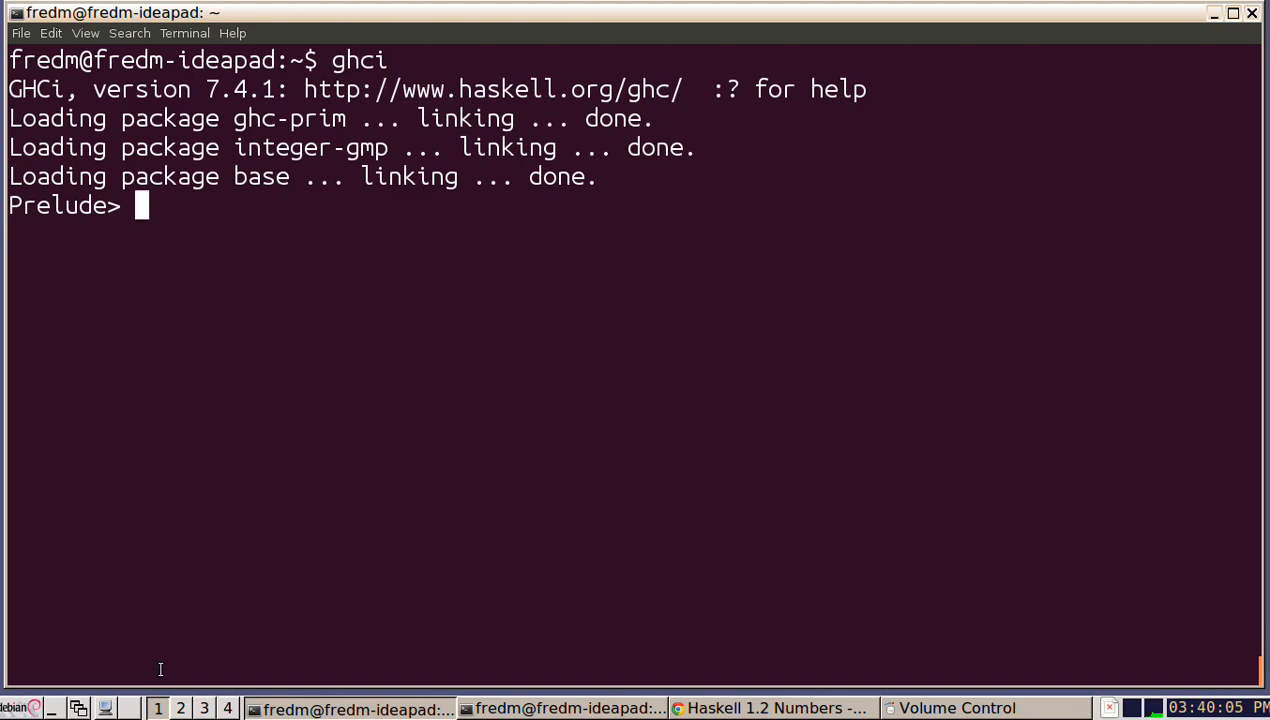
Evaluate 3 * 4 in GHCi, getting 12
type("3")
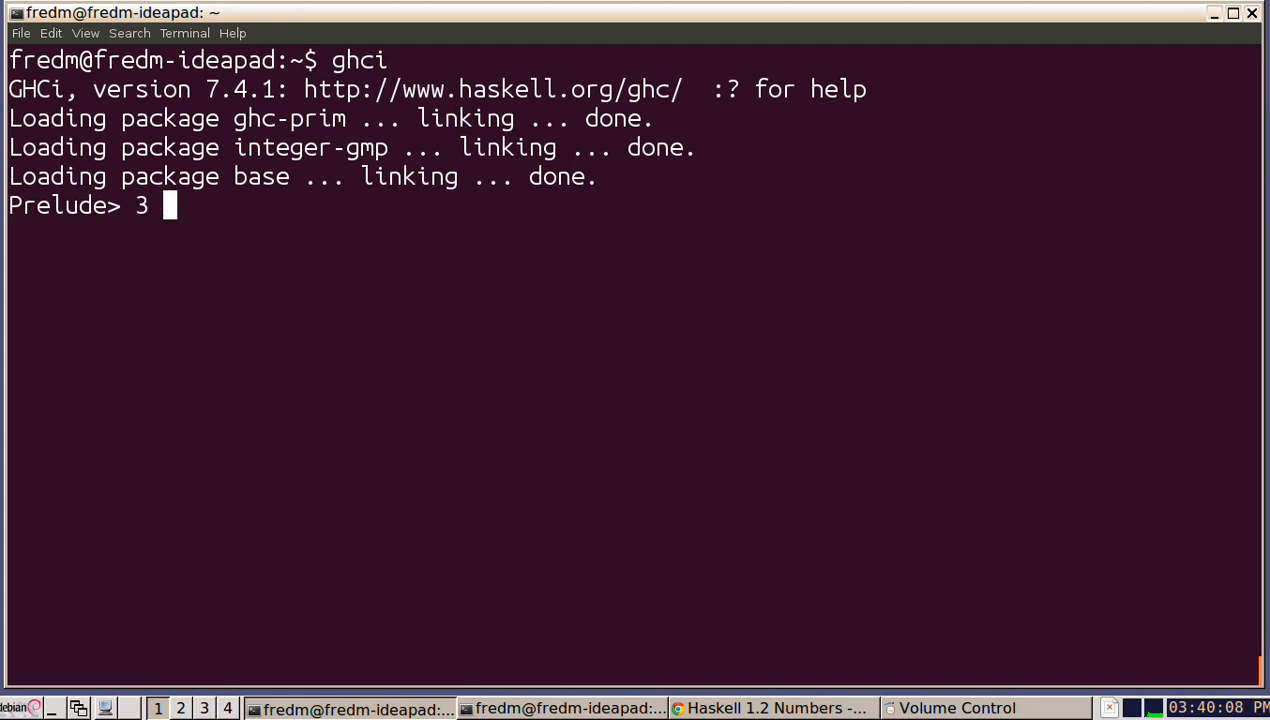
type("*")
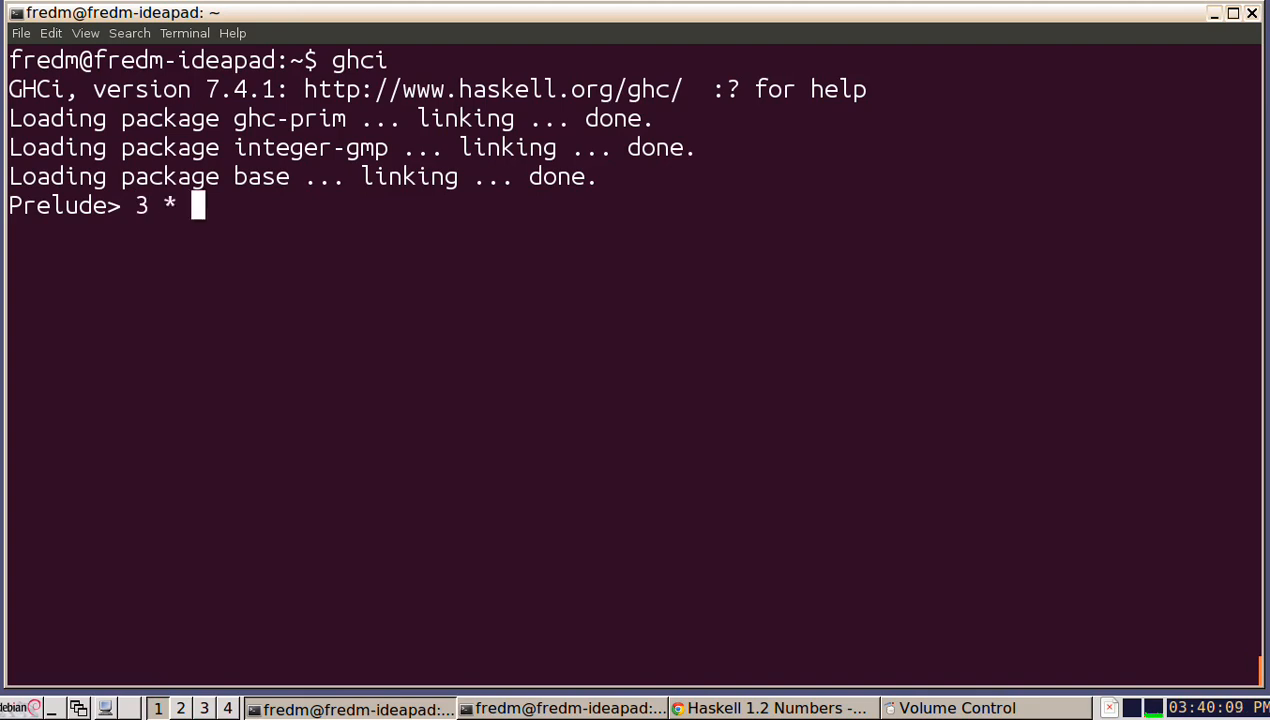
type("4")
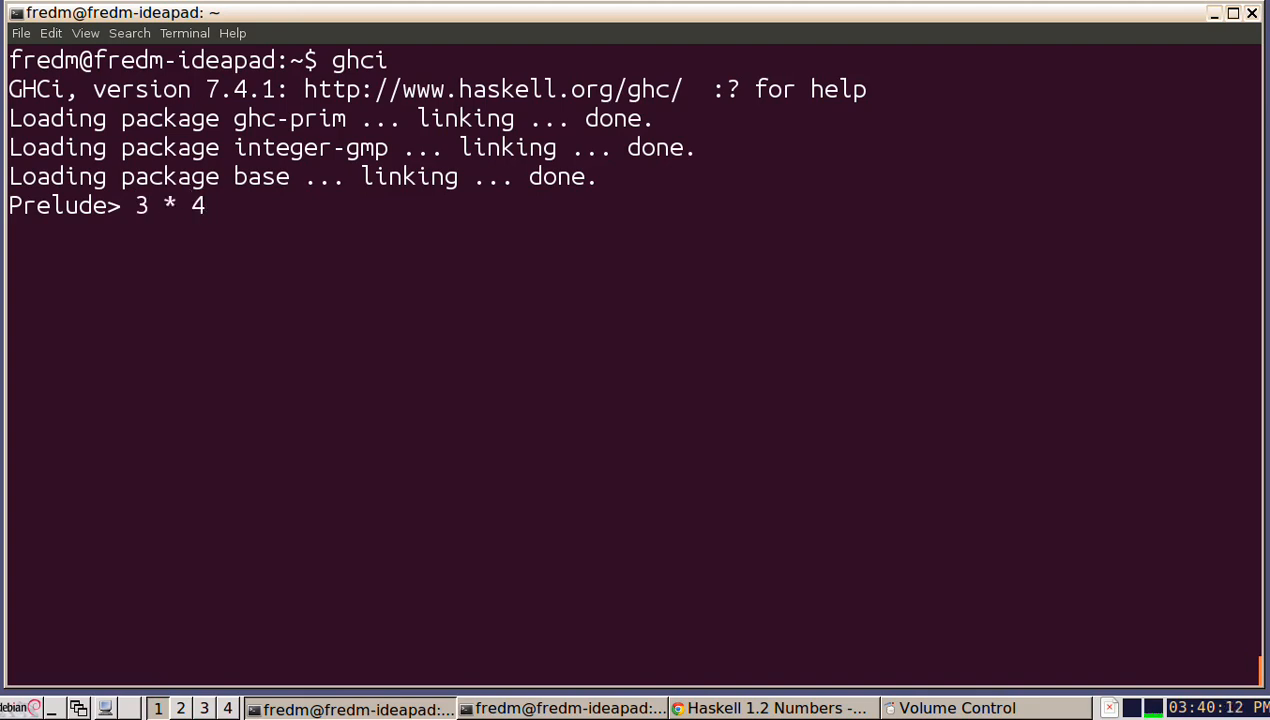
key("Return")
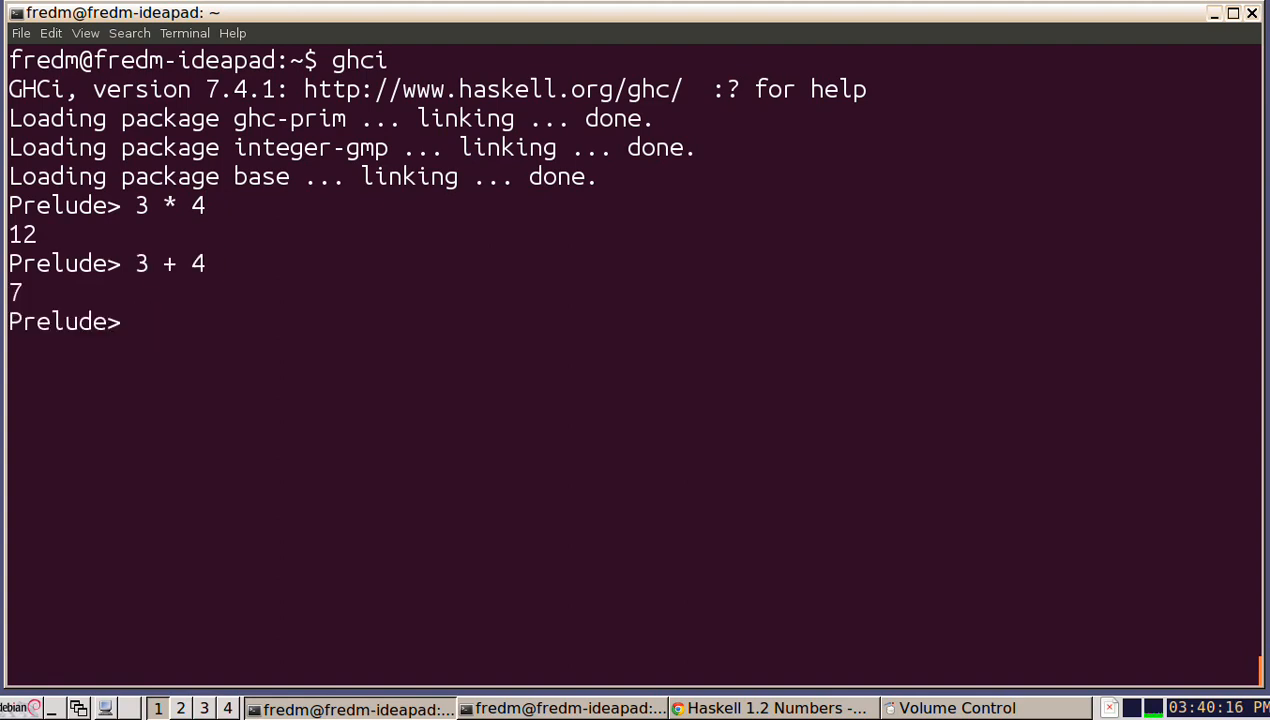
Evaluate 3 - 4 and the literal -1, both giving -1
type("3 - 4")
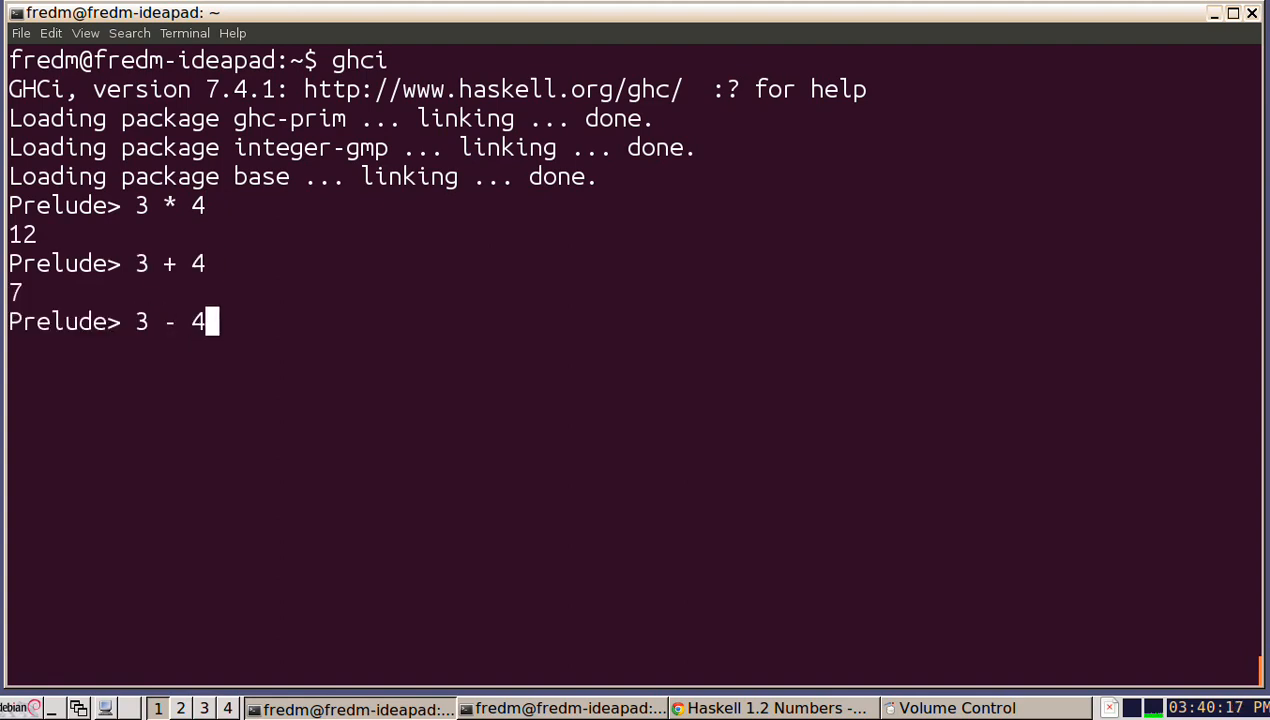
key("Return")
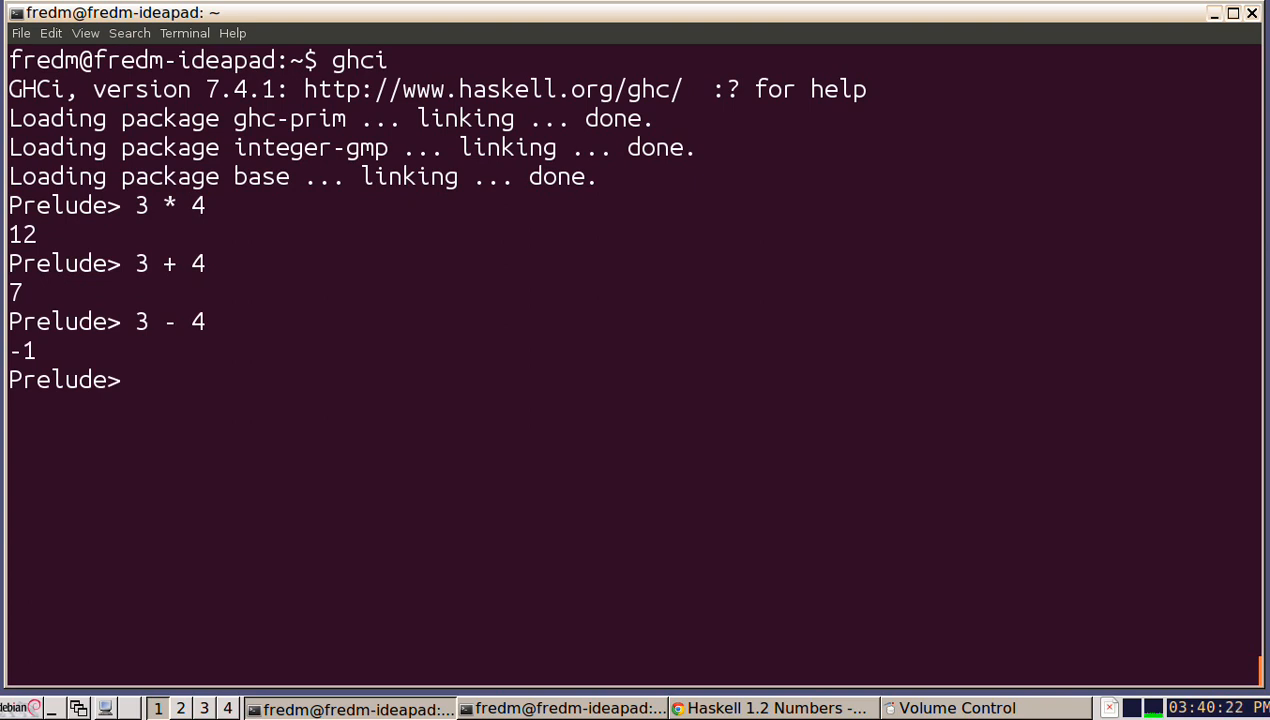
type("-1")
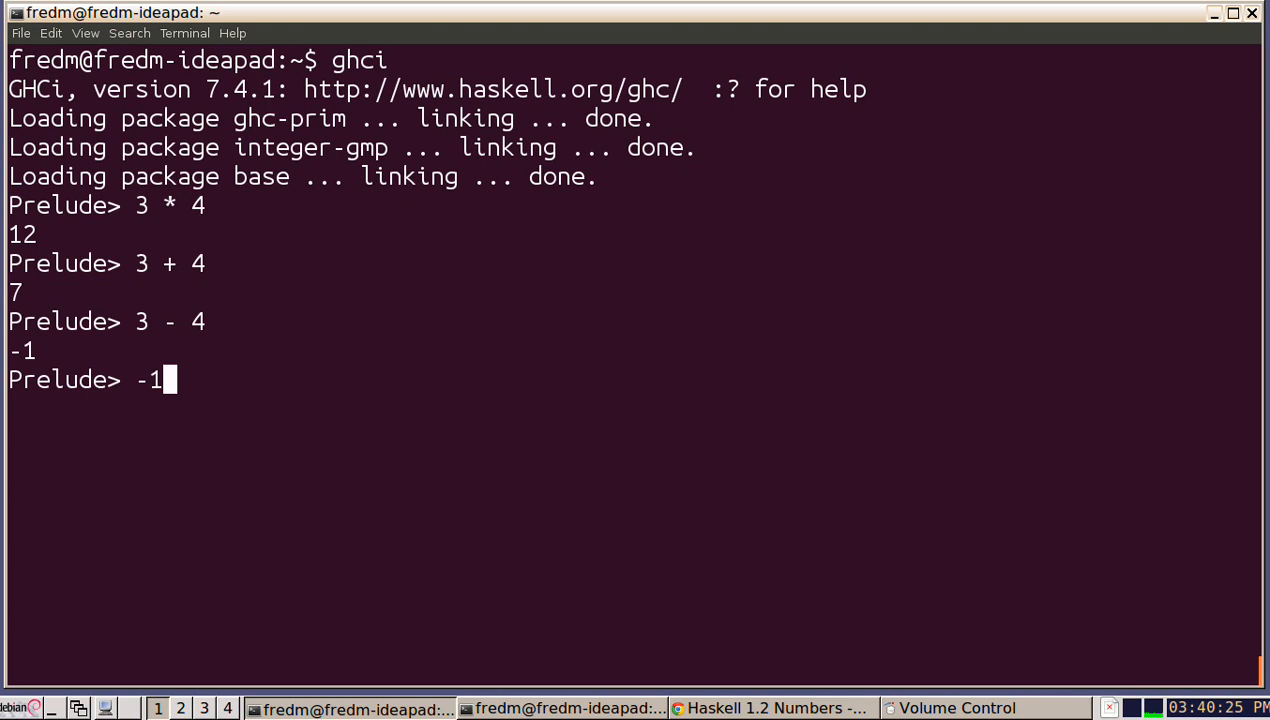
key("Return")
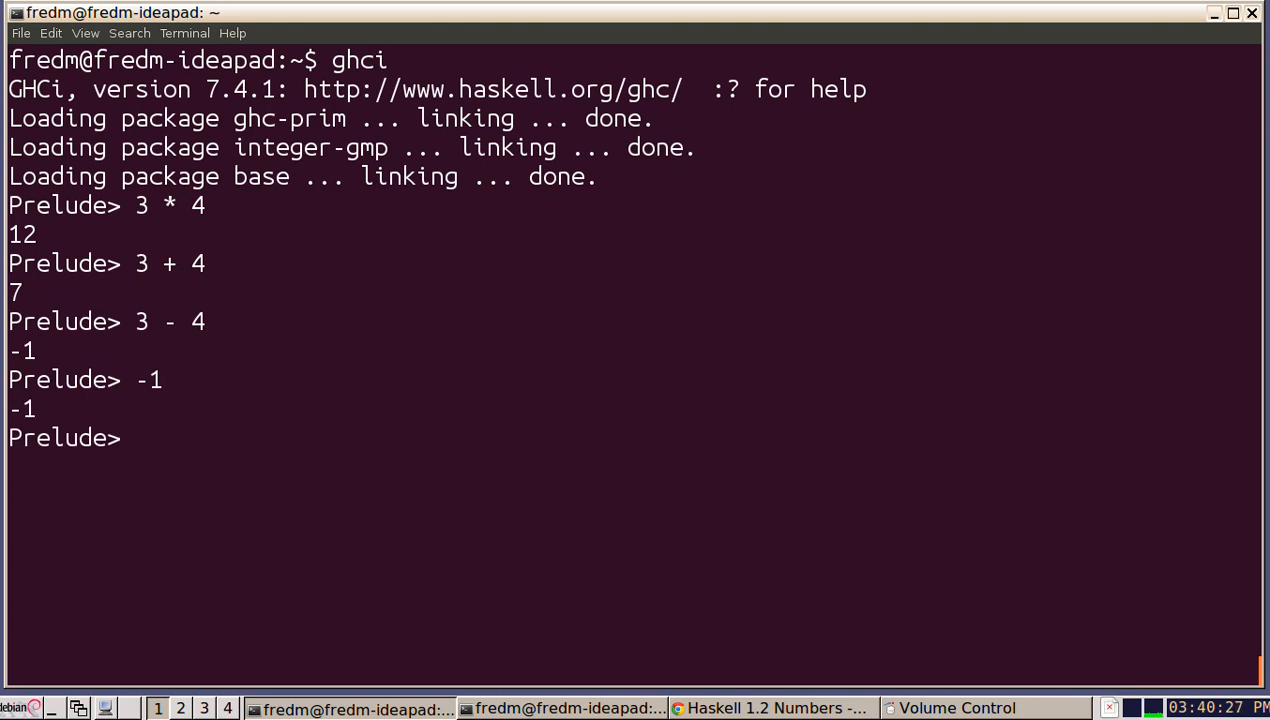
Show 3 + -1 gives a precedence error, 3 + (-1) returns 2, then enter 2 / 3
type("3 + -")
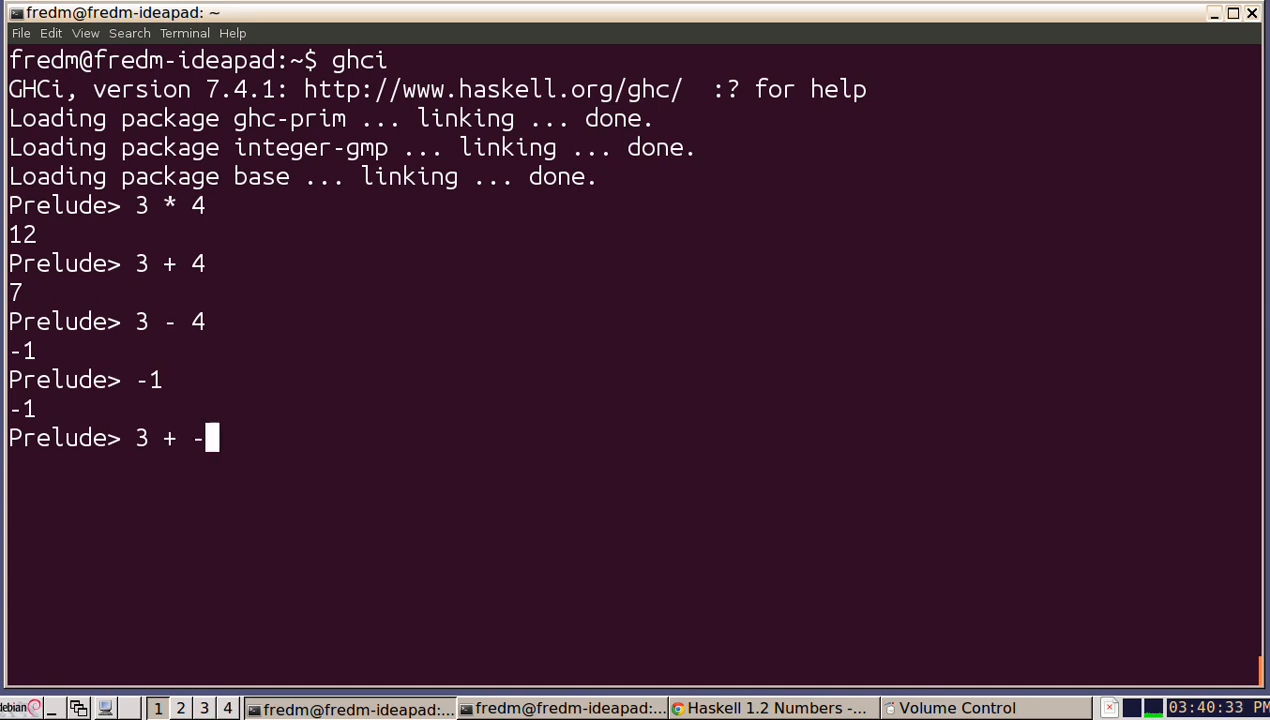
key("Return")
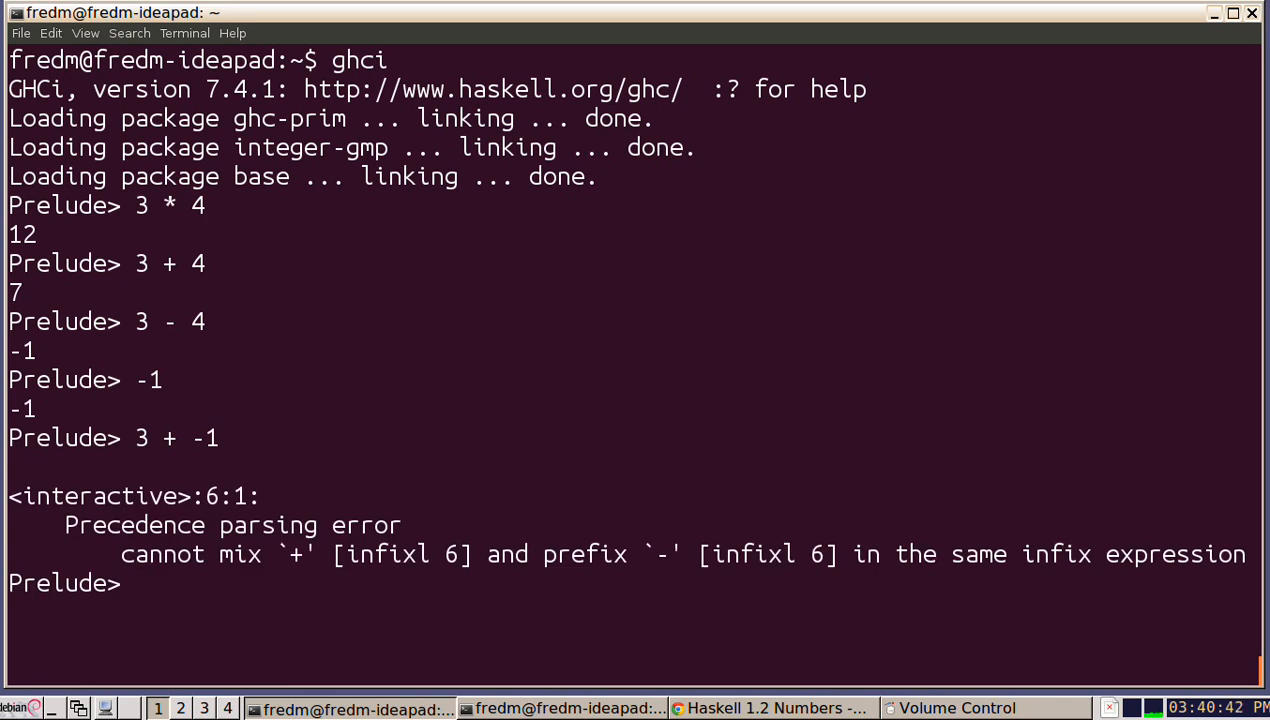
type("3")
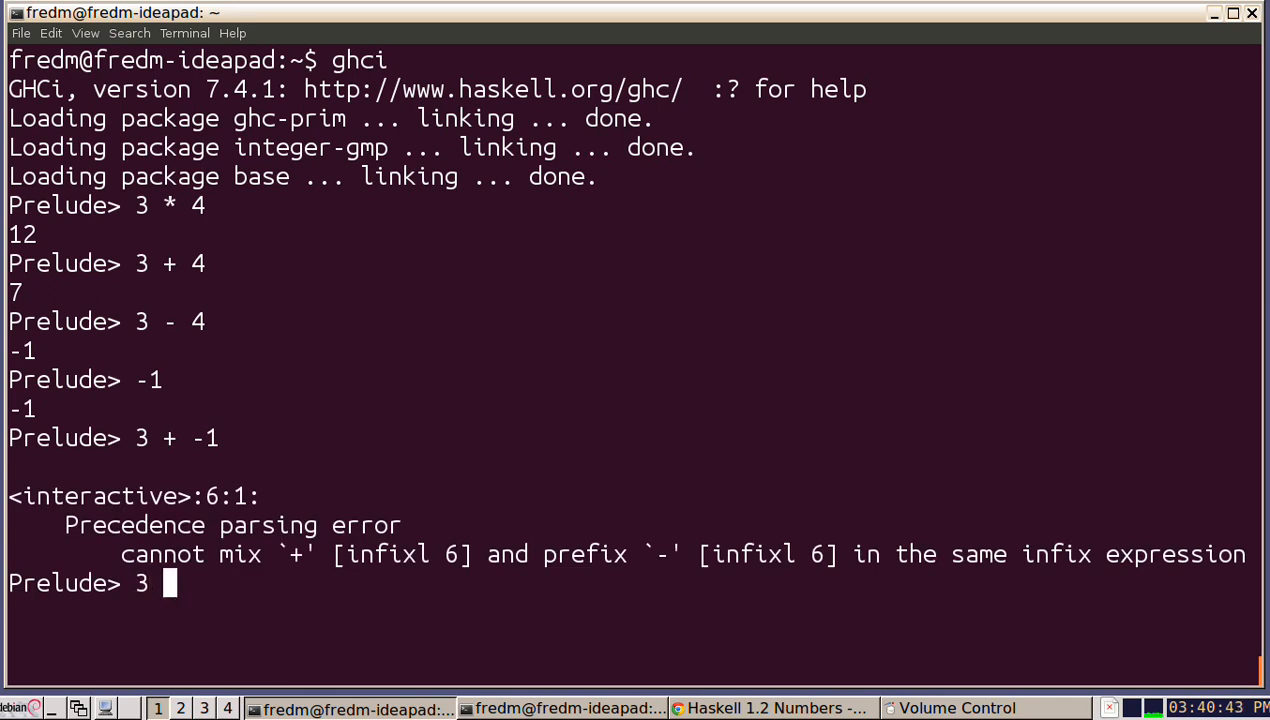
type("+ (")
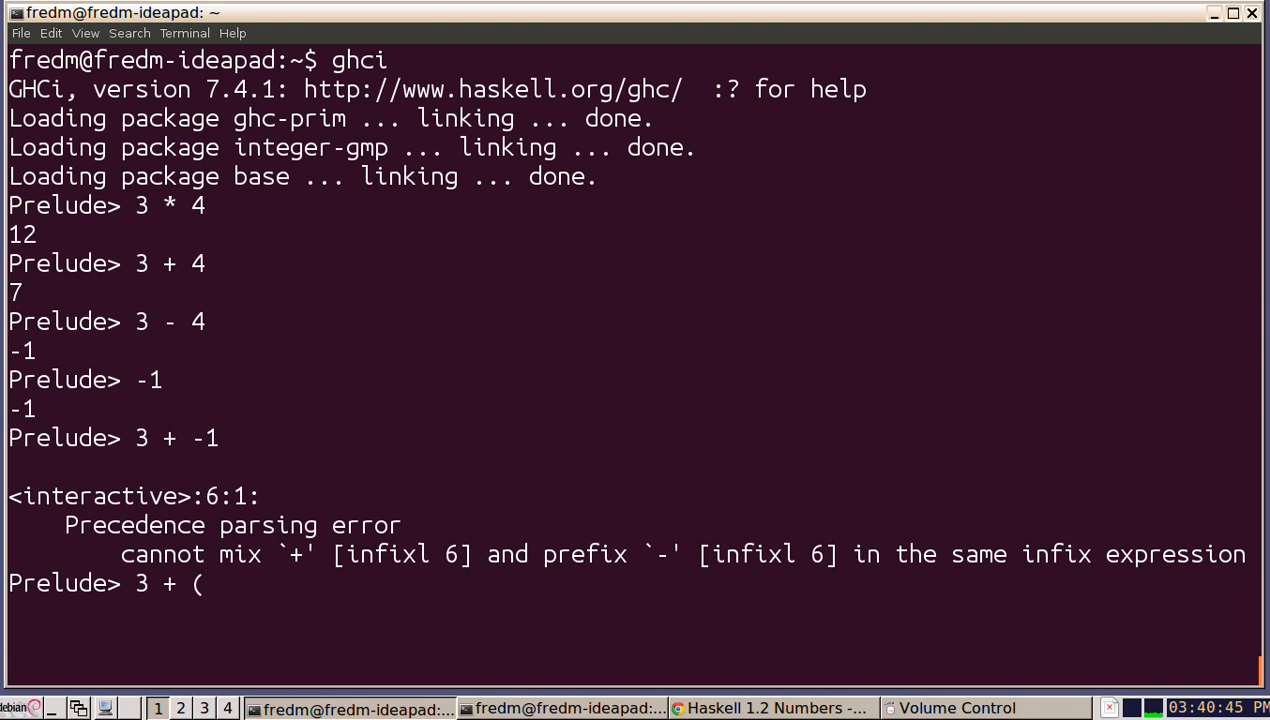
type("-1")
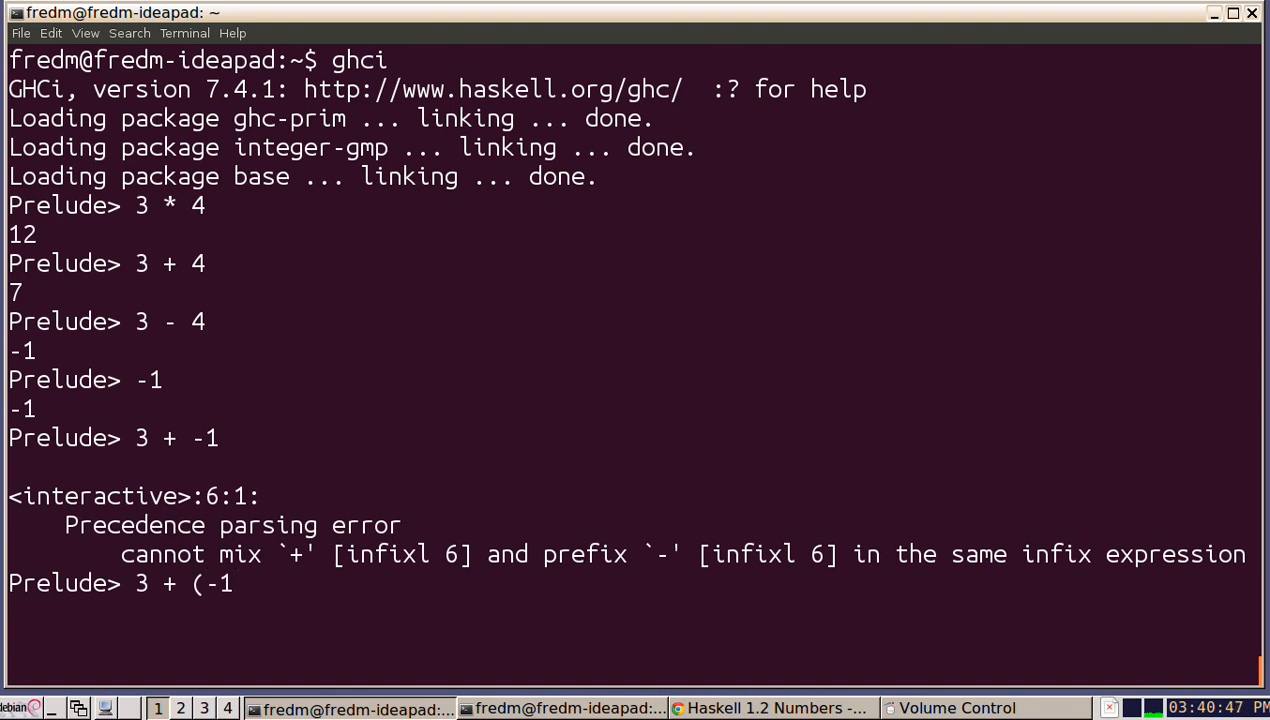
key("Return")
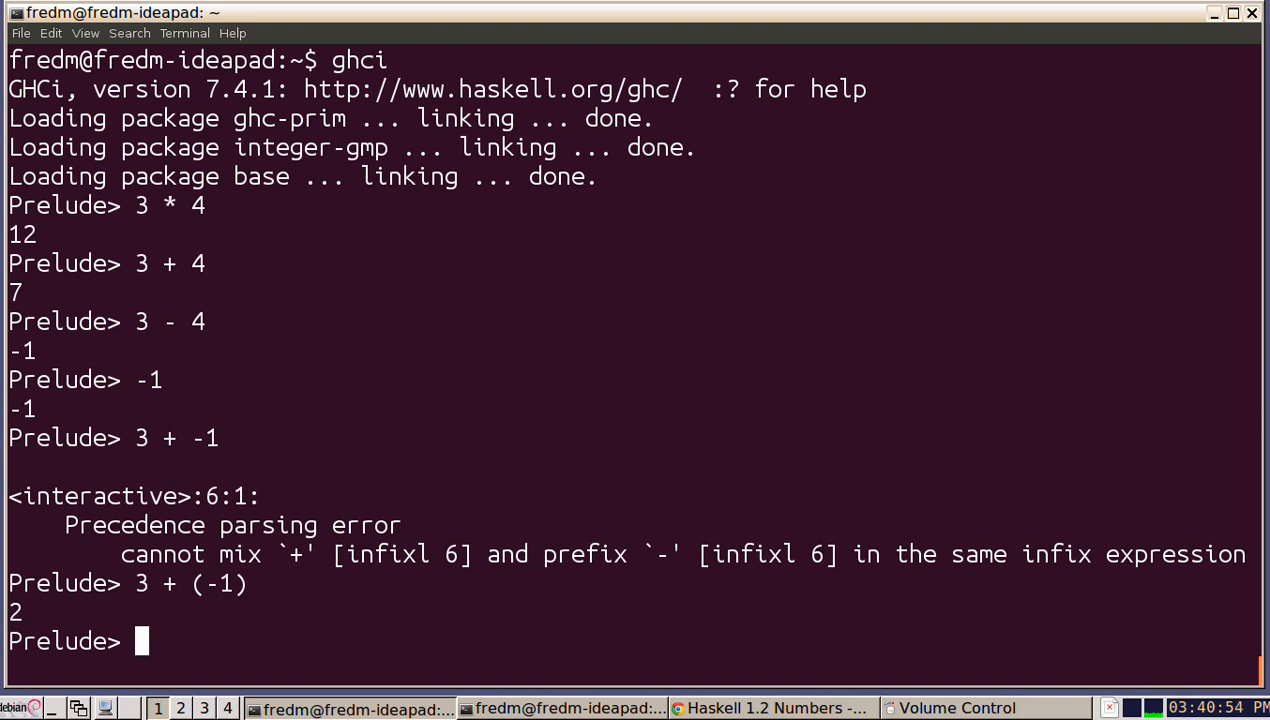
type("2")
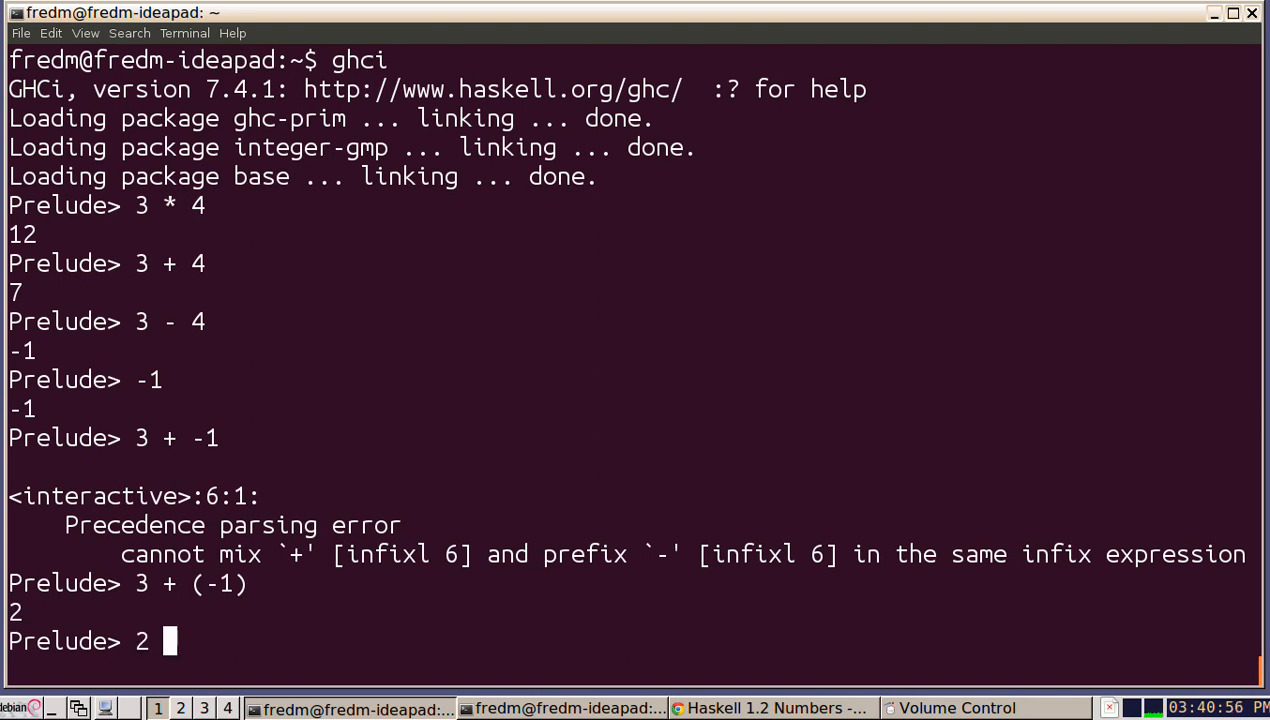
type("/ 3")
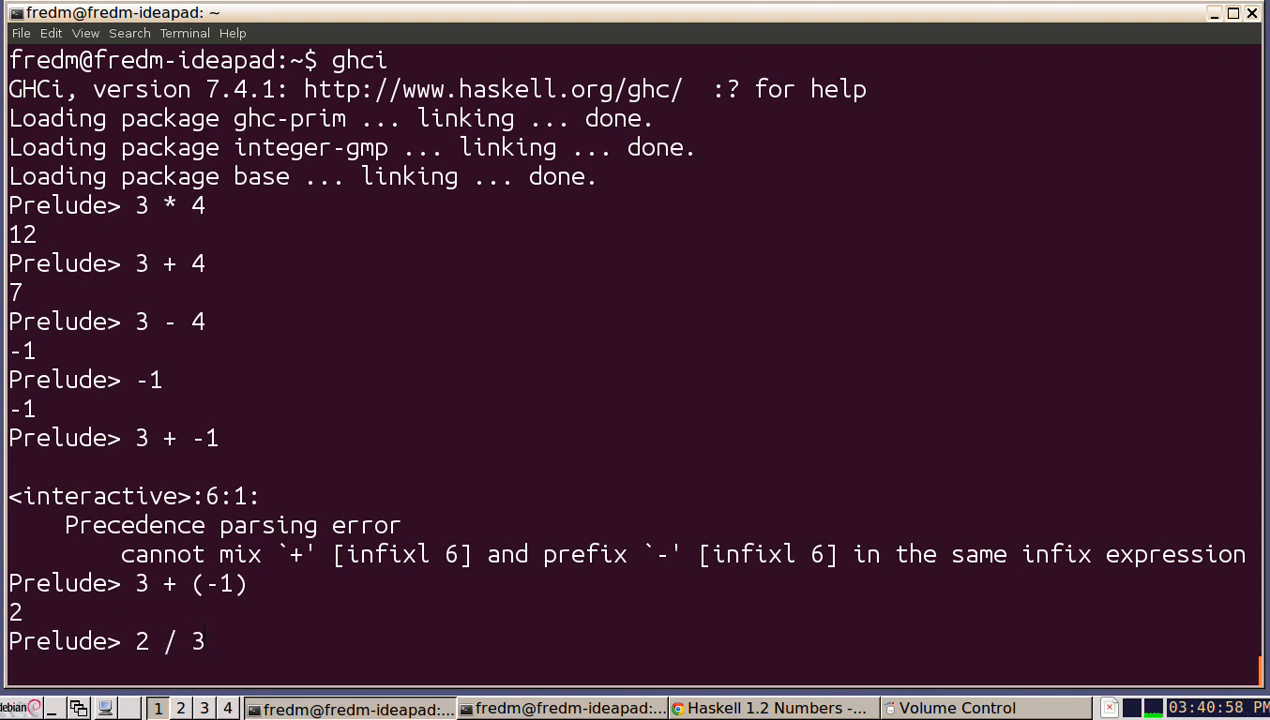